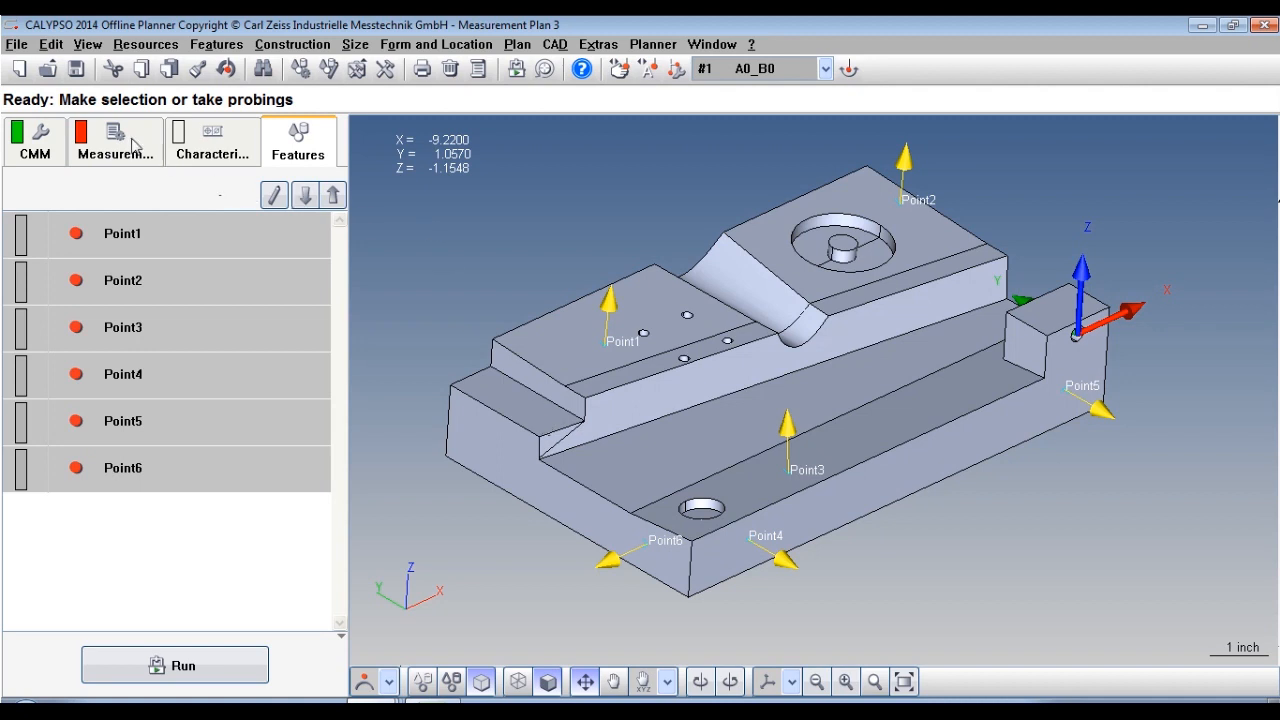
Create a new base alignment for Measurement Plan 3 using the RPS method.
click(114, 140)
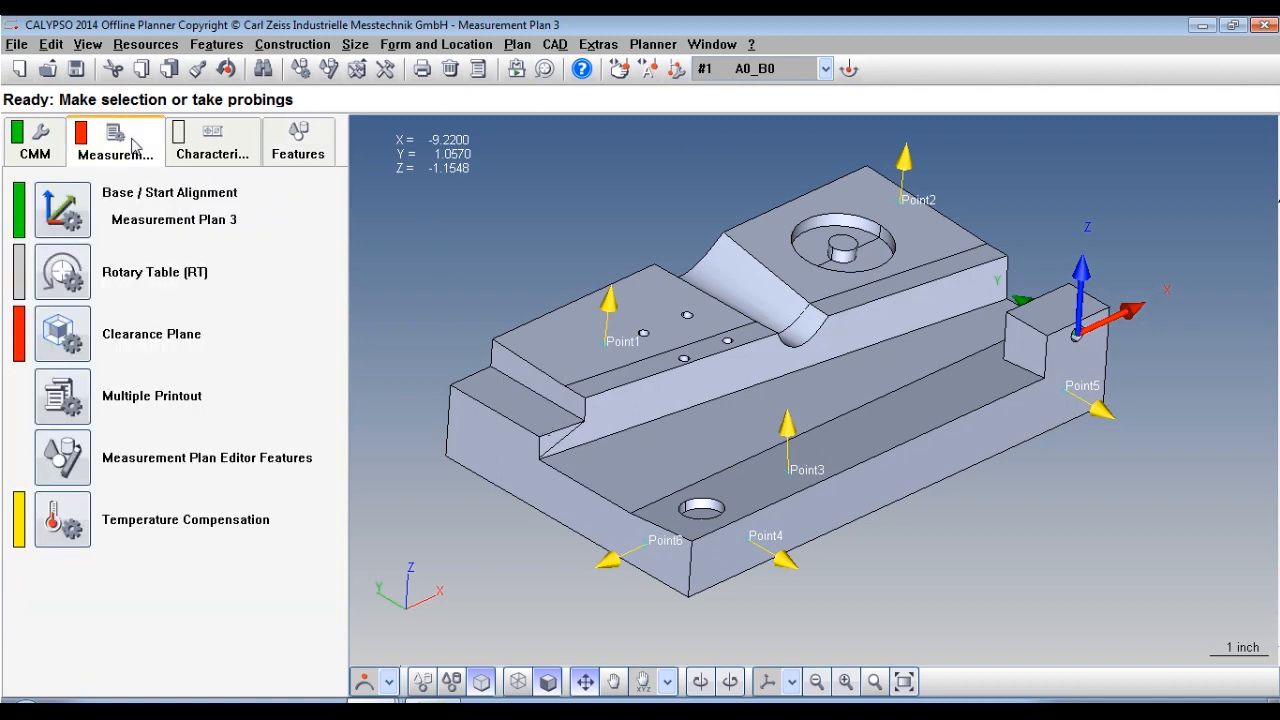
click(62, 208)
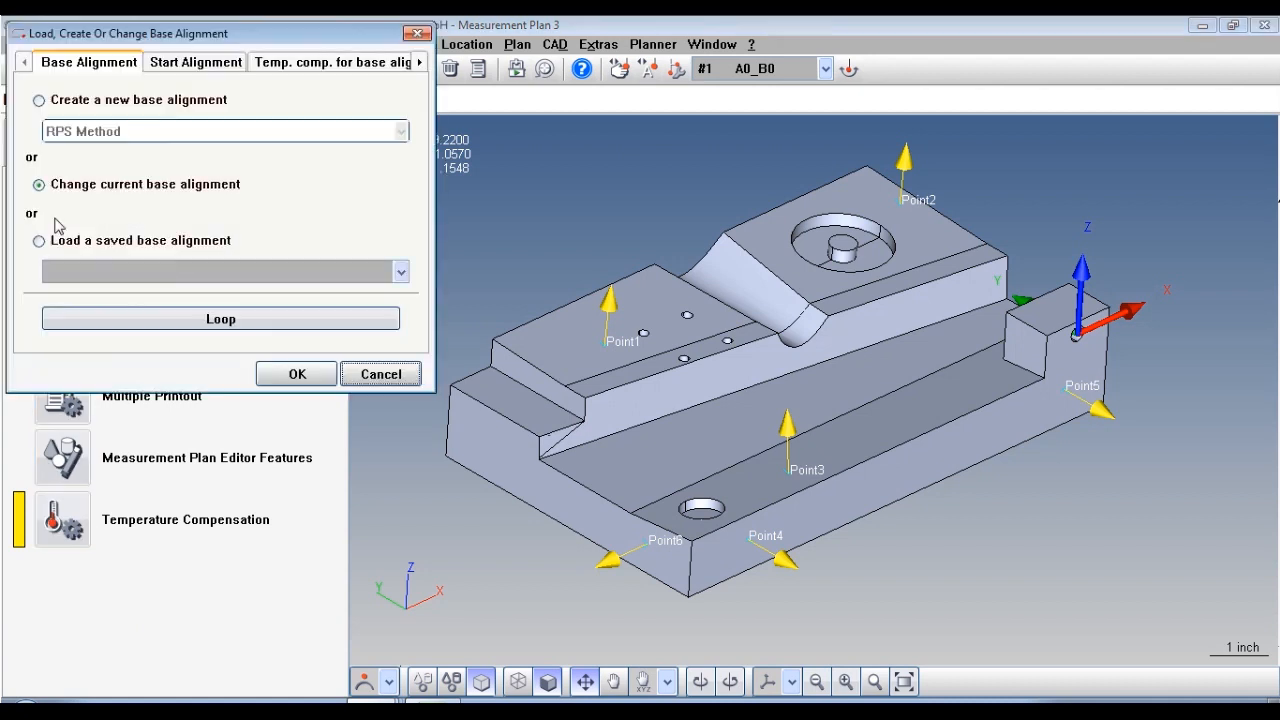
click(38, 100)
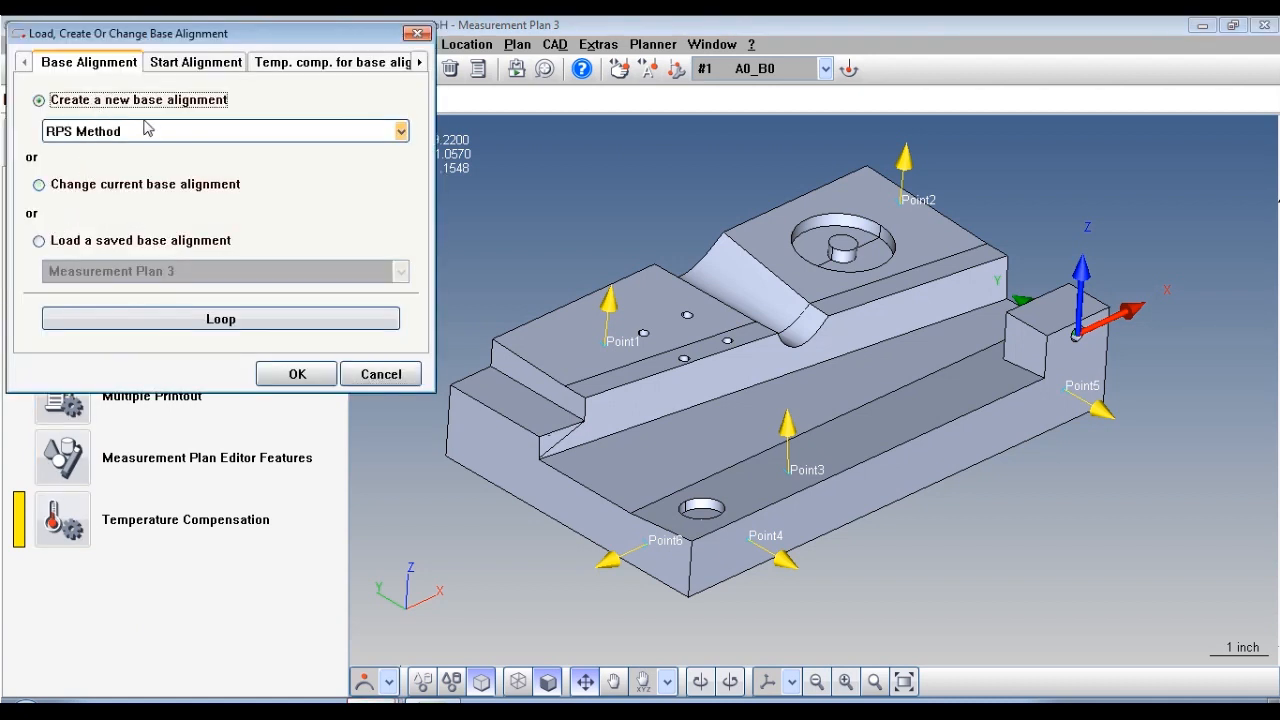
click(400, 132)
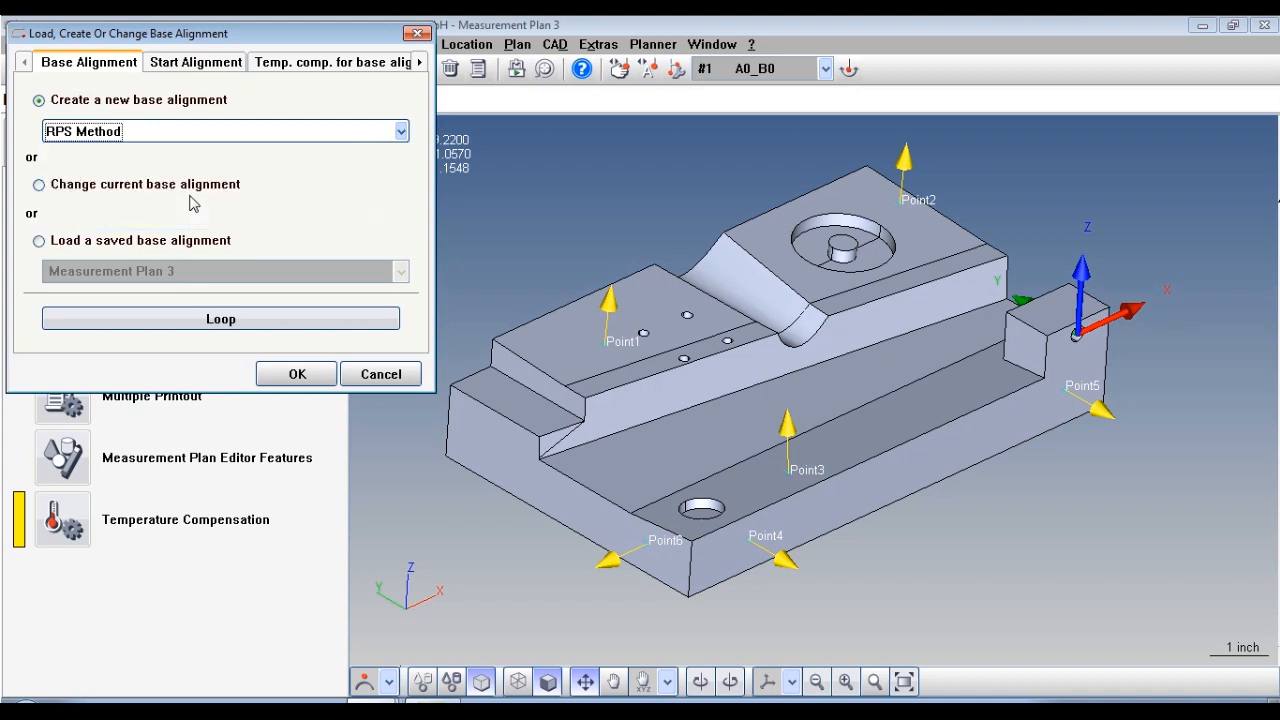
click(296, 374)
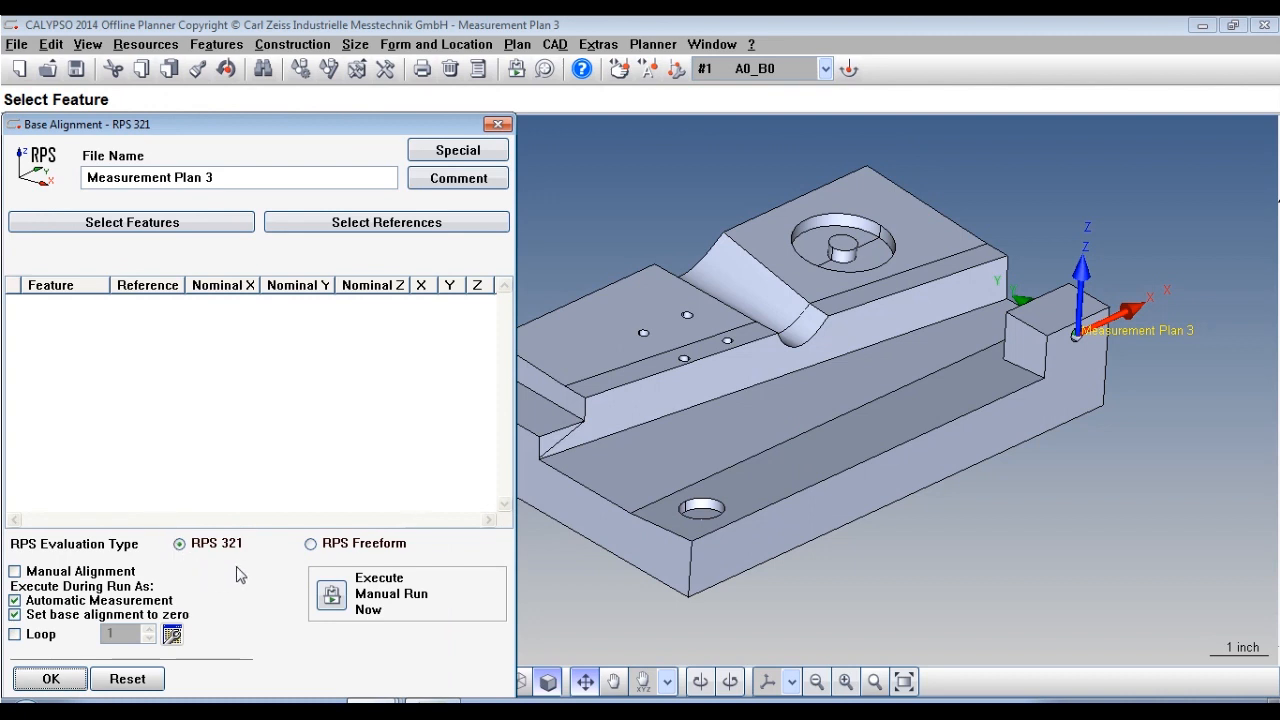
mouse_move(224, 568)
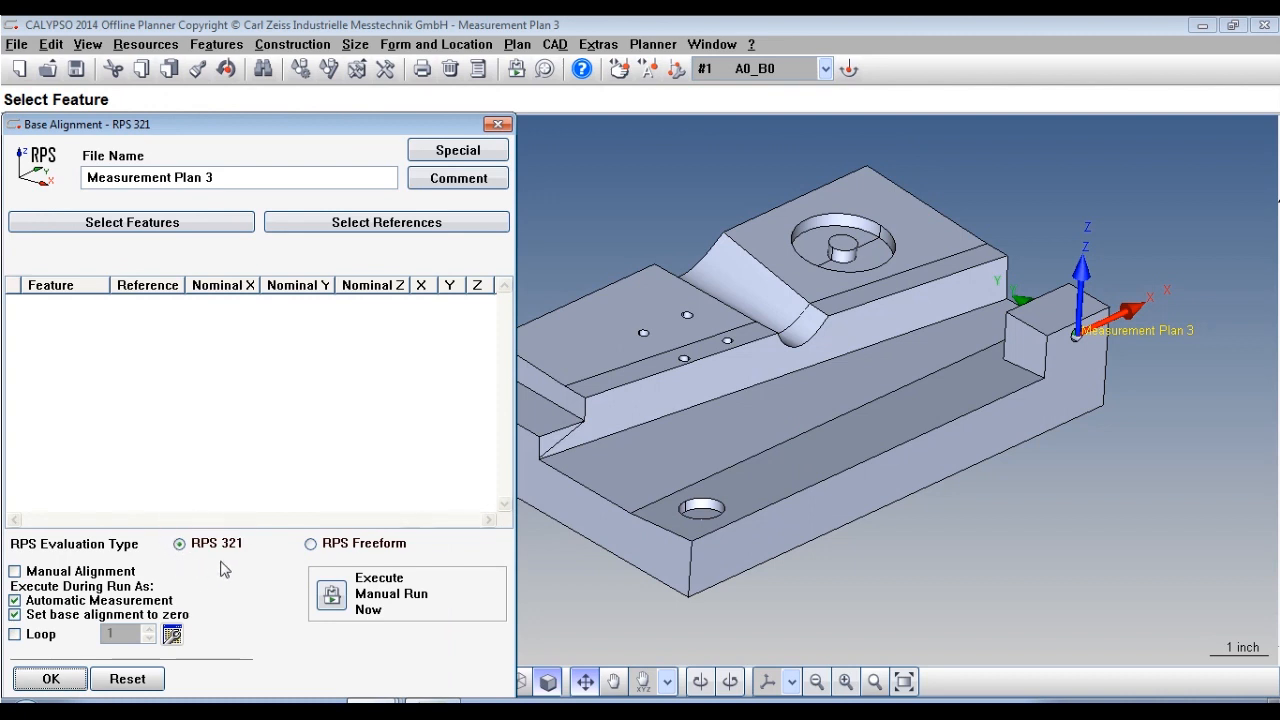
mouse_move(230, 572)
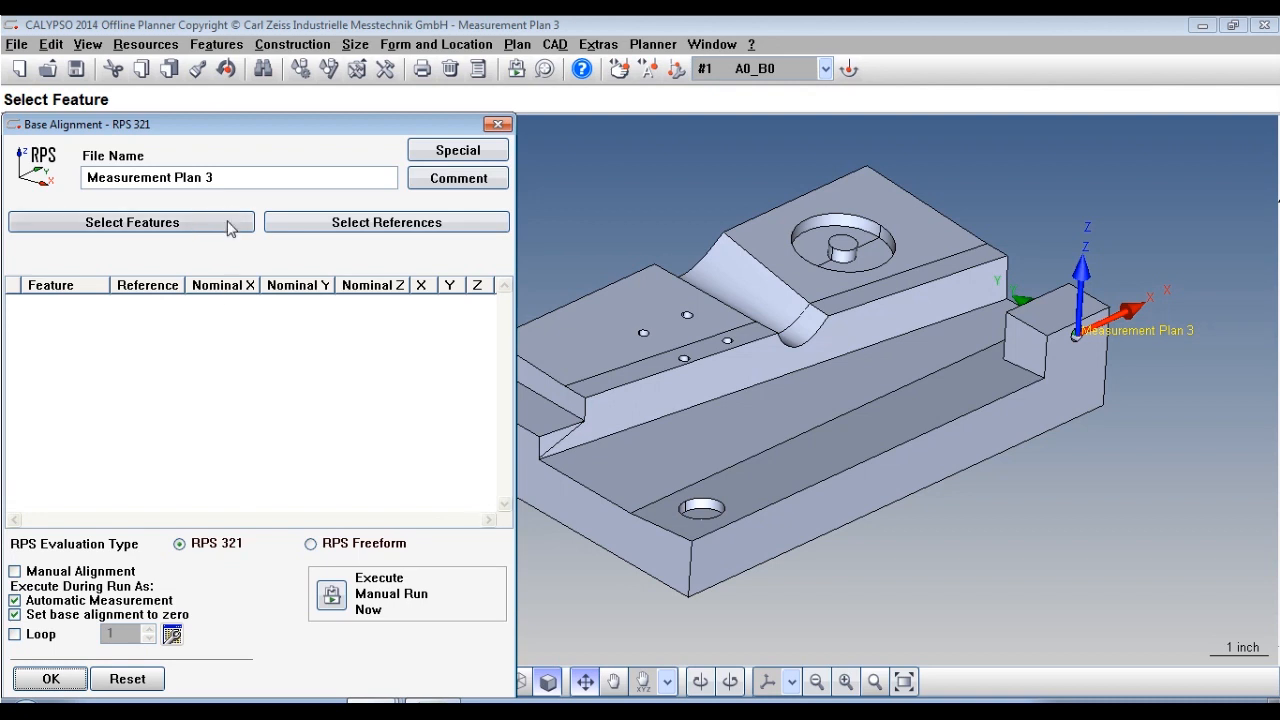
Select Point1 through Point6 as the RPS alignment features.
click(132, 222)
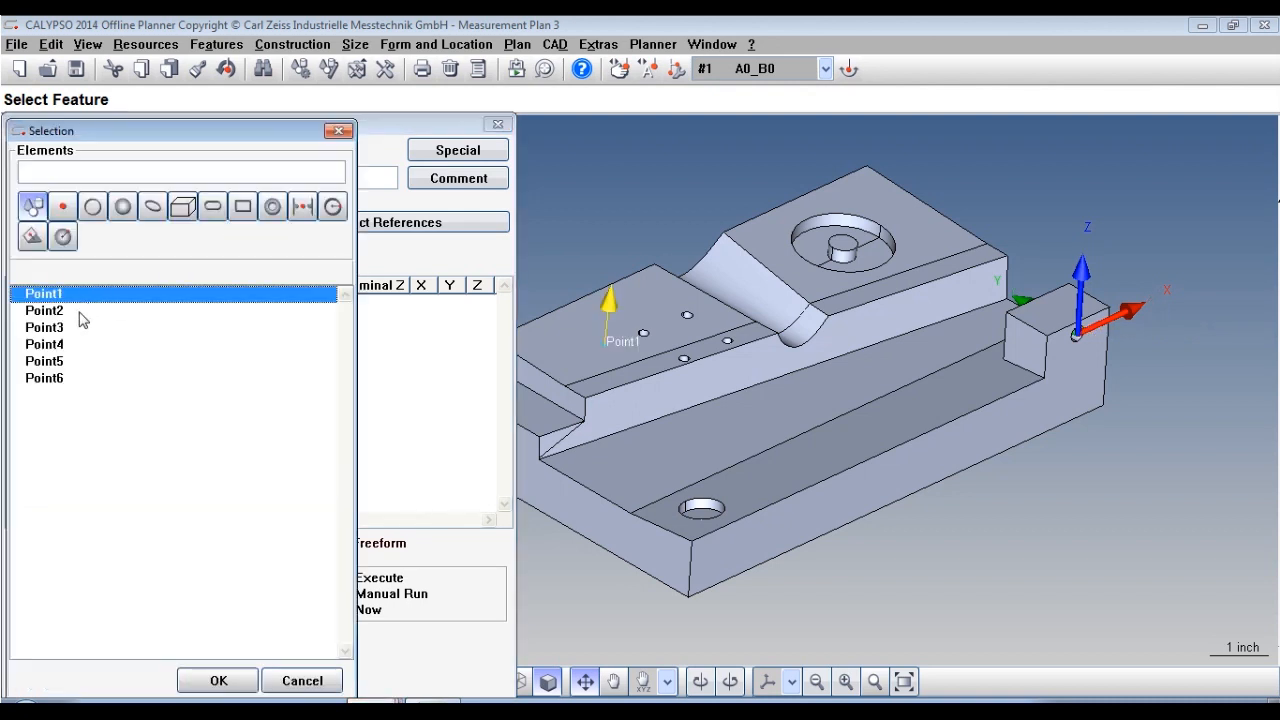
click(44, 344)
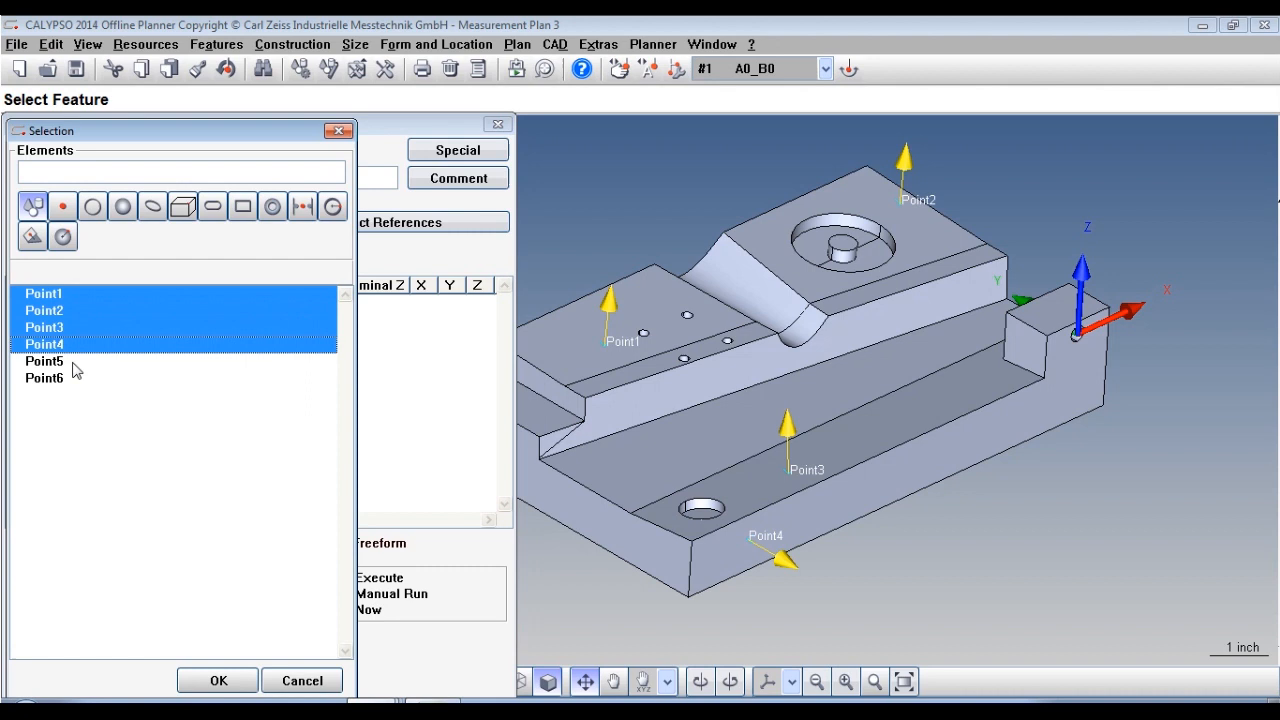
click(216, 680)
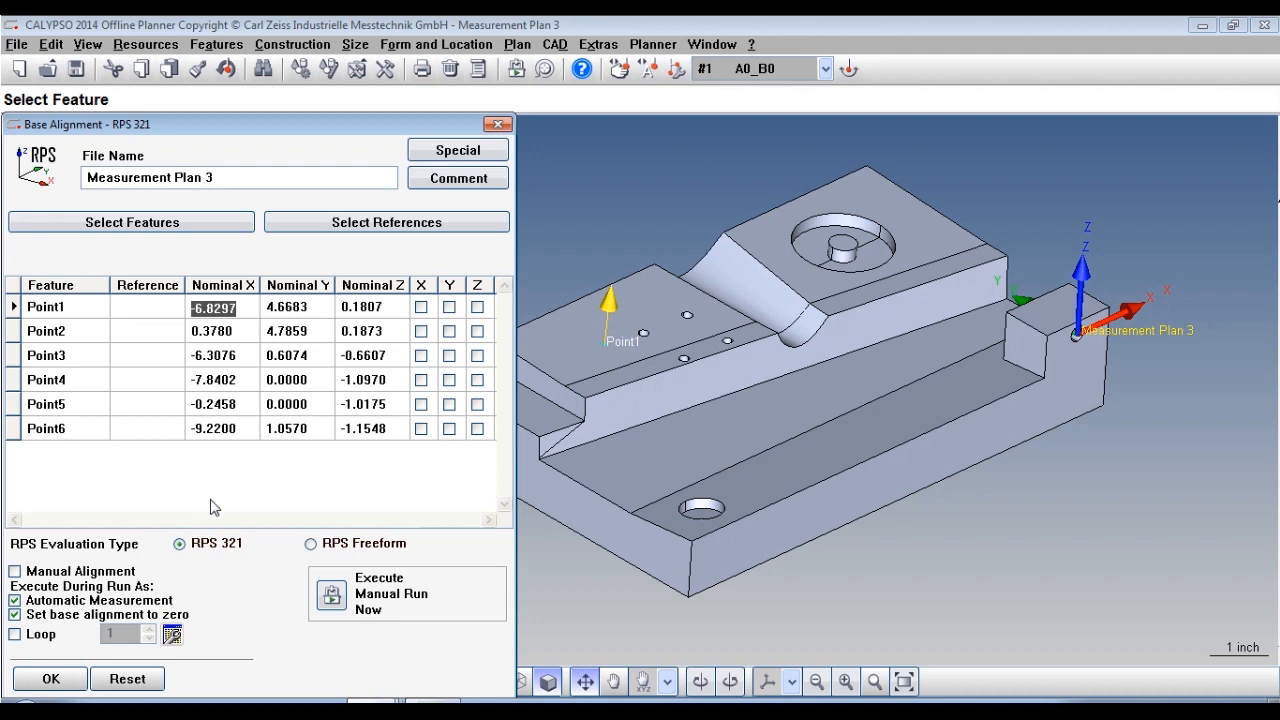
mouse_move(1236, 420)
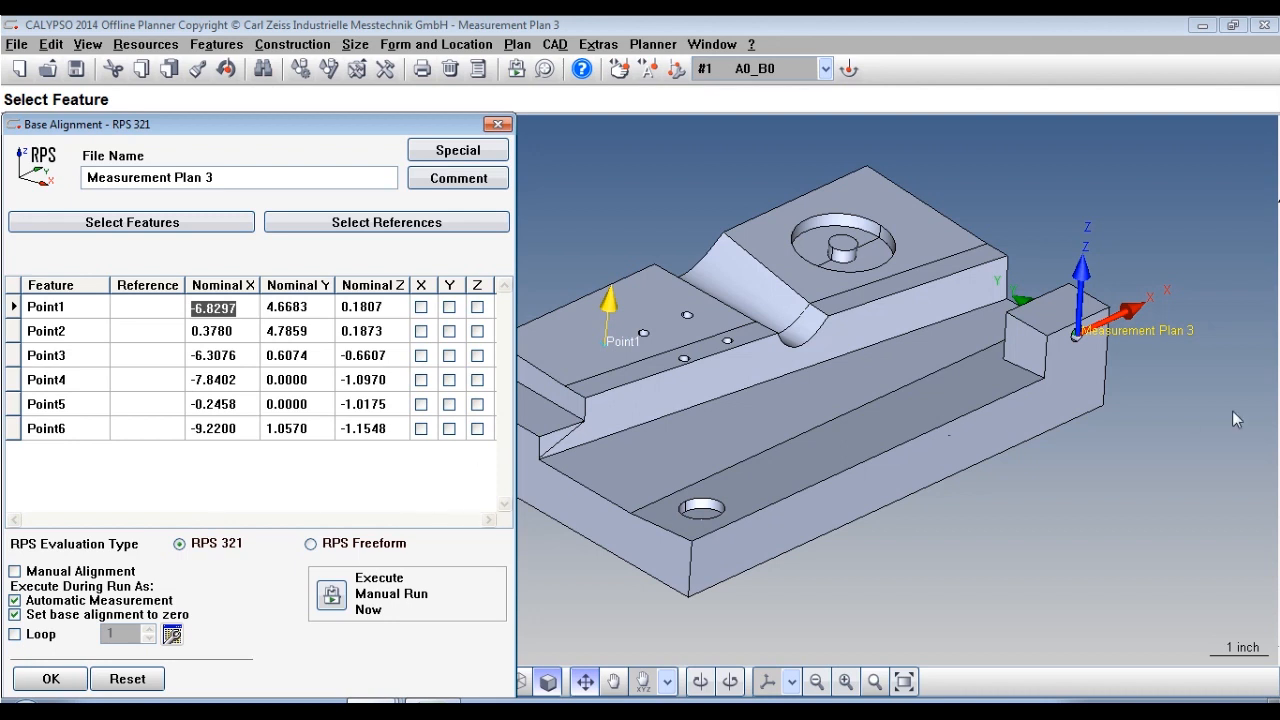
mouse_move(678, 344)
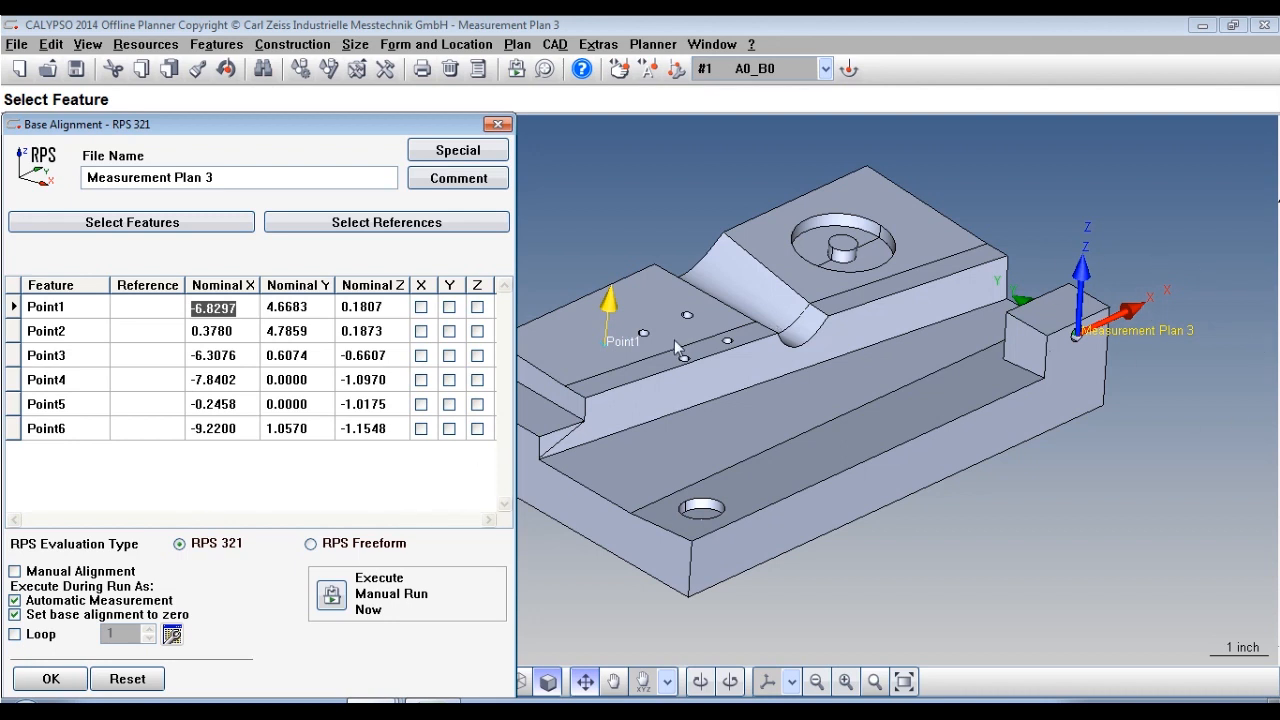
mouse_move(696, 550)
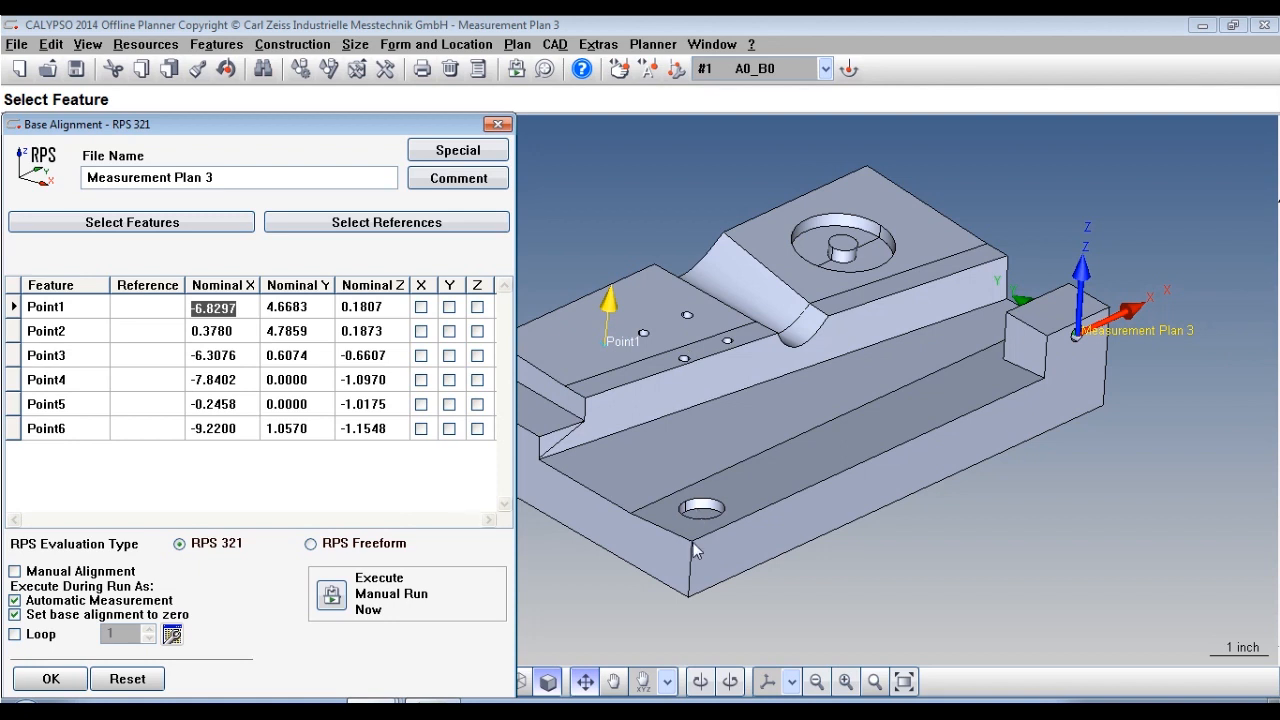
mouse_move(684, 556)
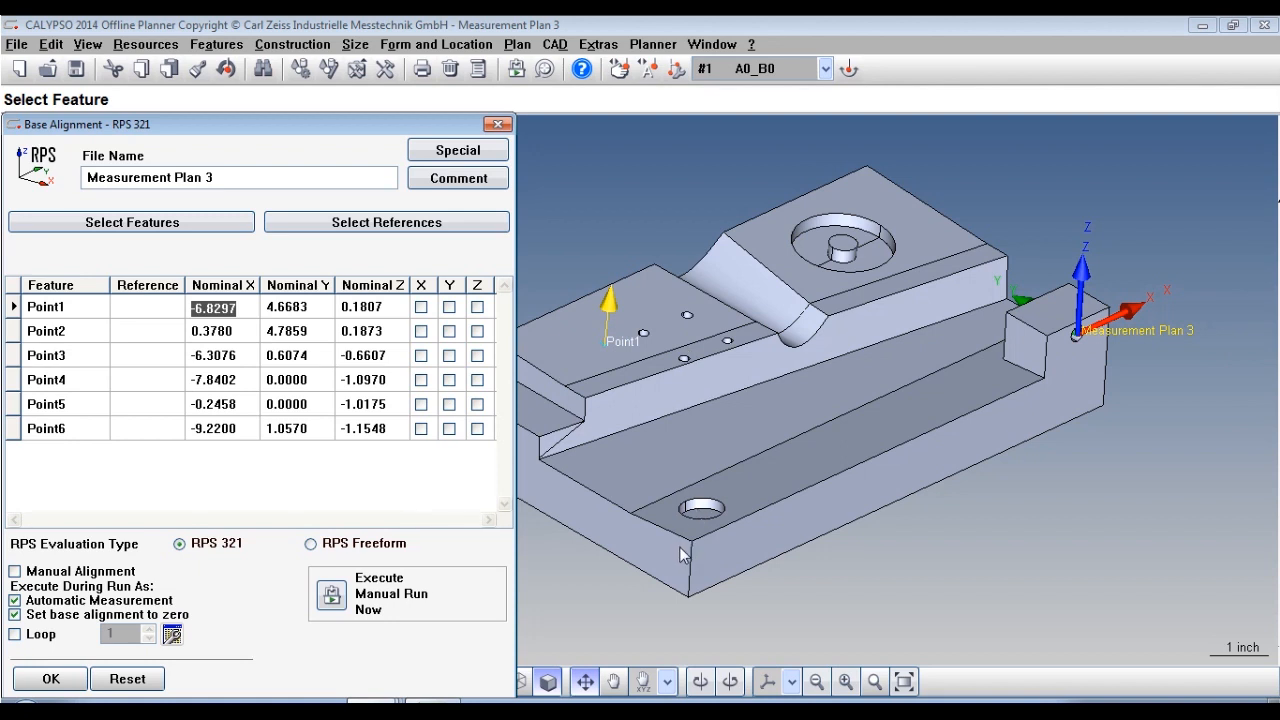
mouse_move(1152, 268)
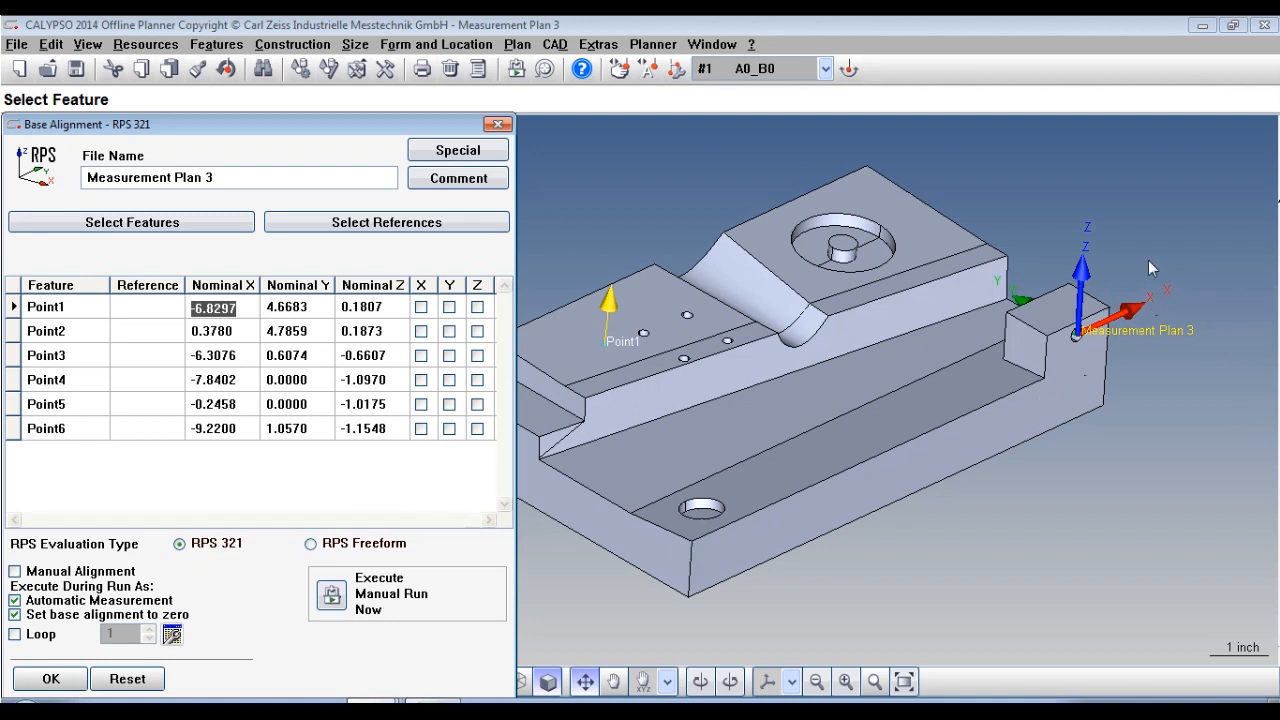
mouse_move(936, 332)
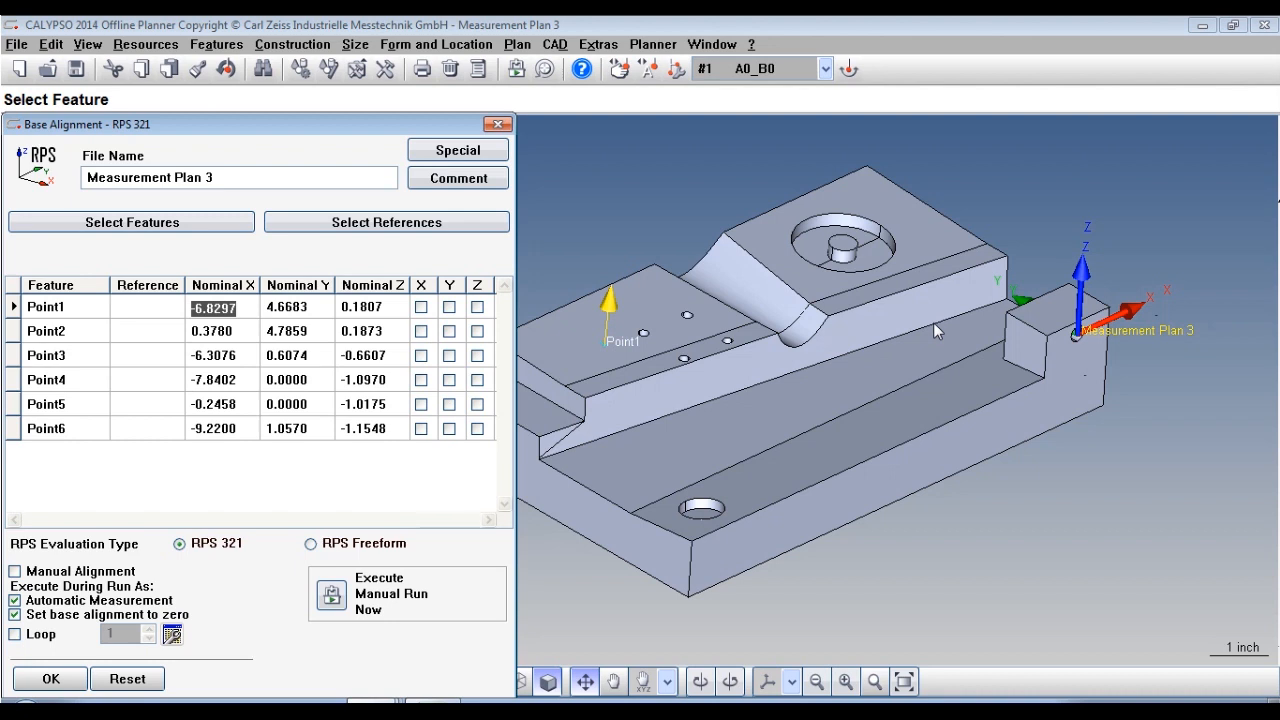
mouse_move(904, 328)
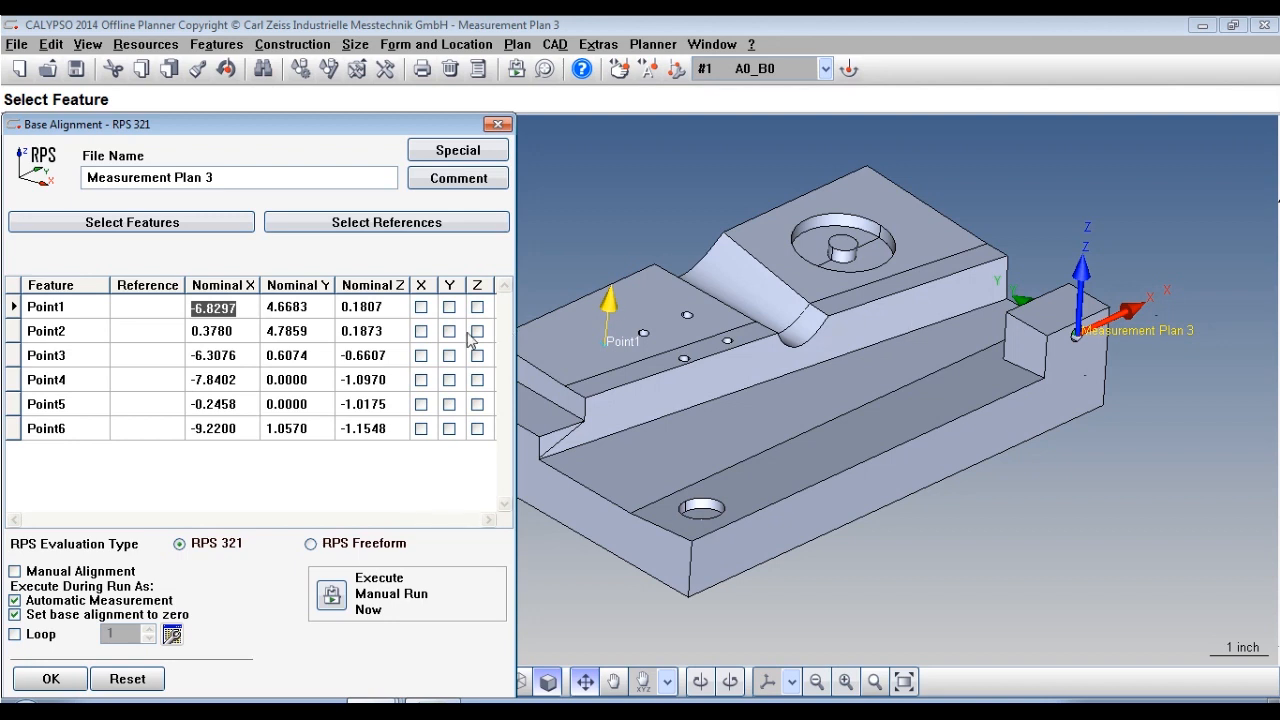
Assign Z to Points 1–3, Y to Points 4–5, X to Point6 and accept the 3-2-1 alignment.
click(480, 308)
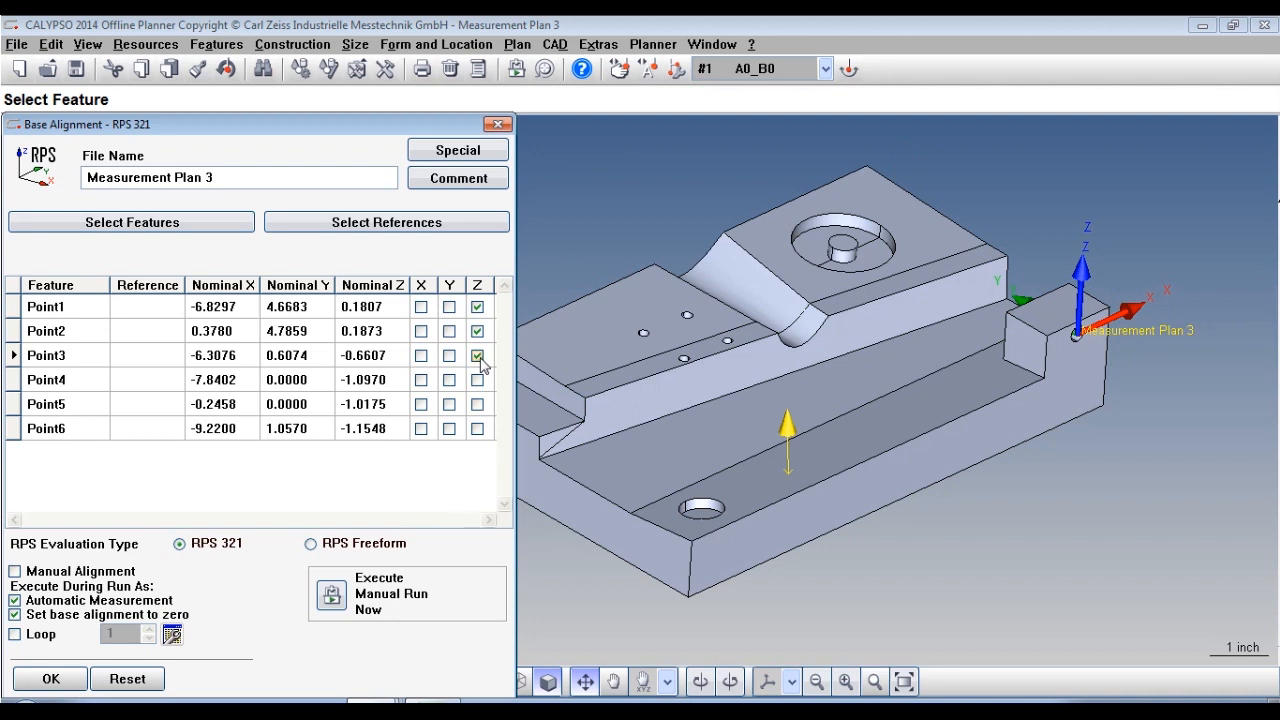
click(478, 356)
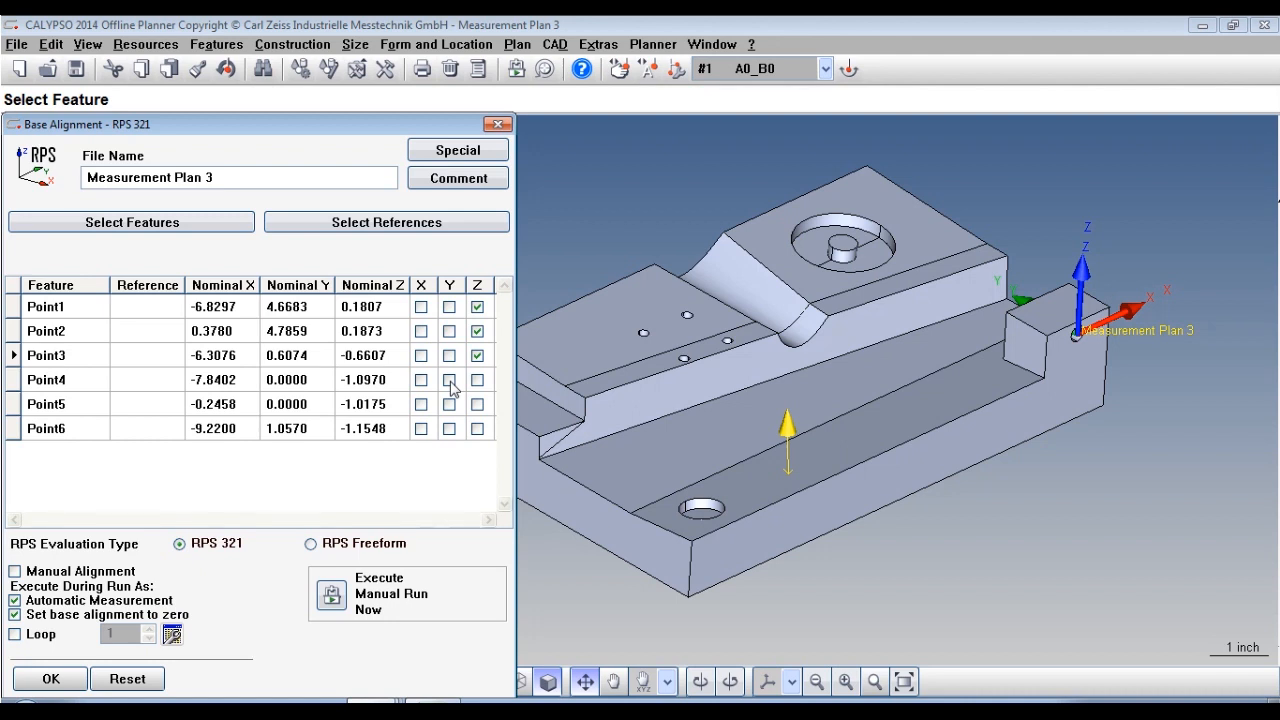
click(448, 380)
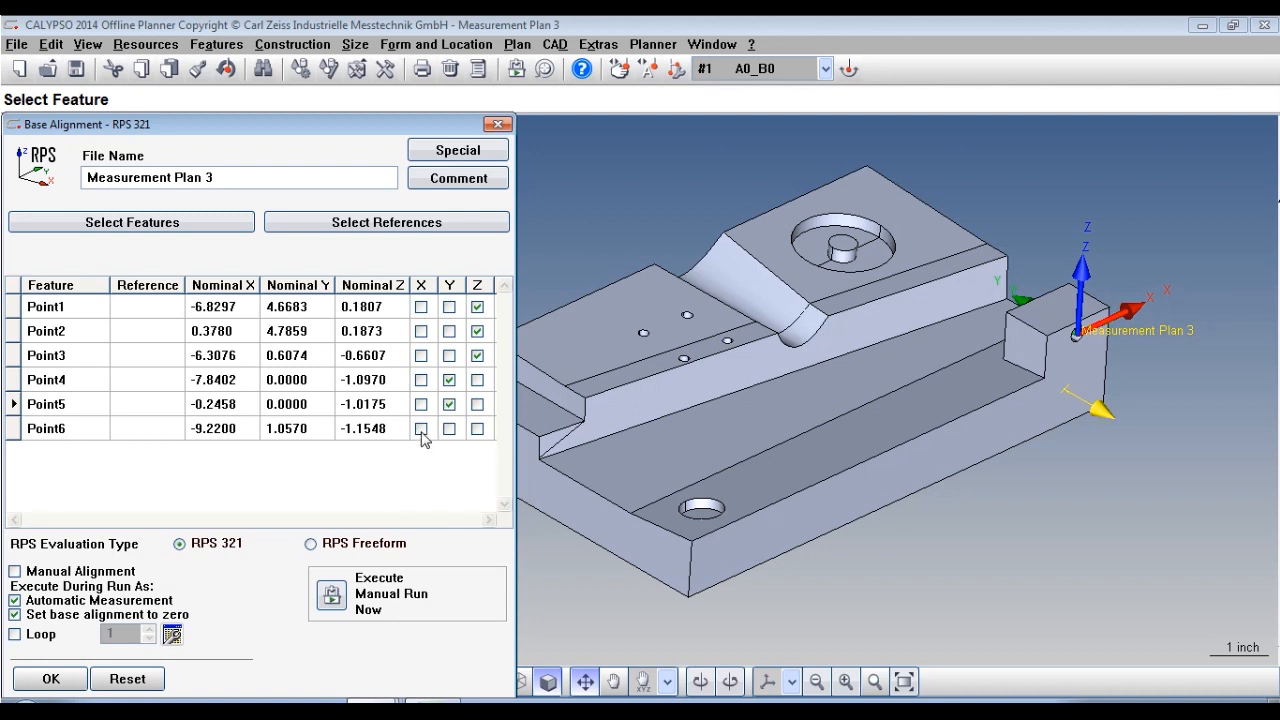
click(420, 428)
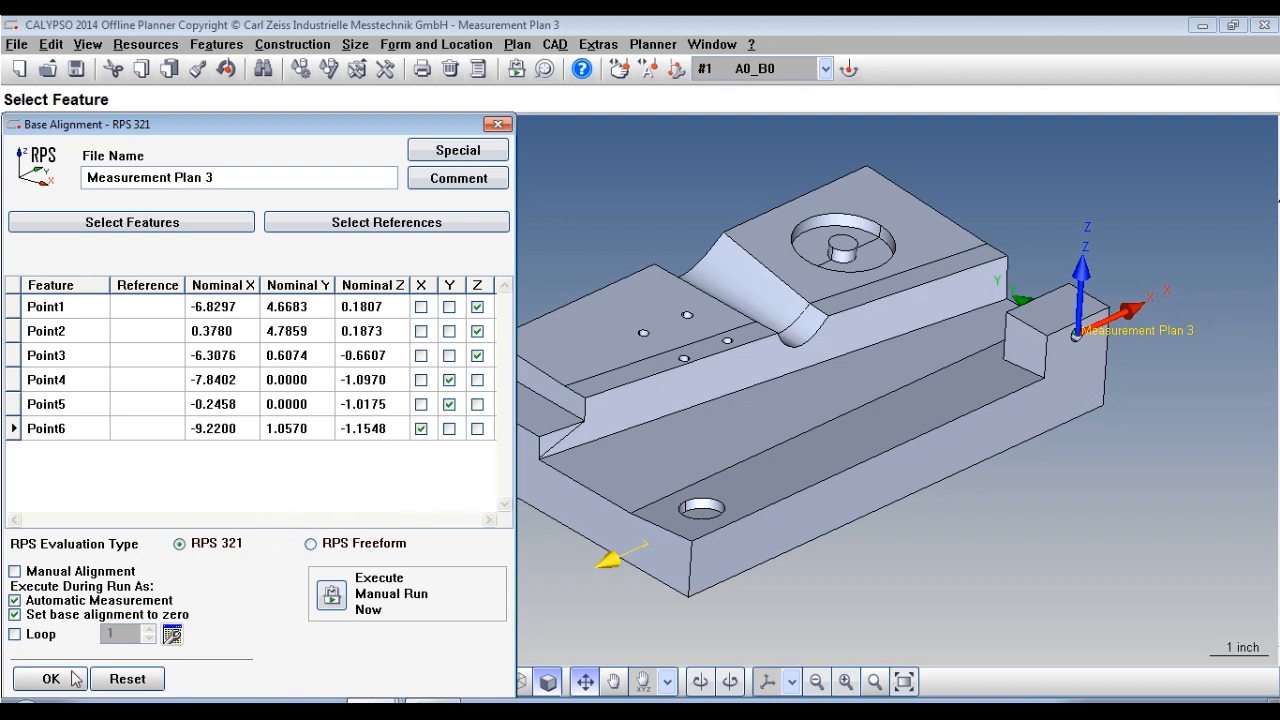
click(44, 678)
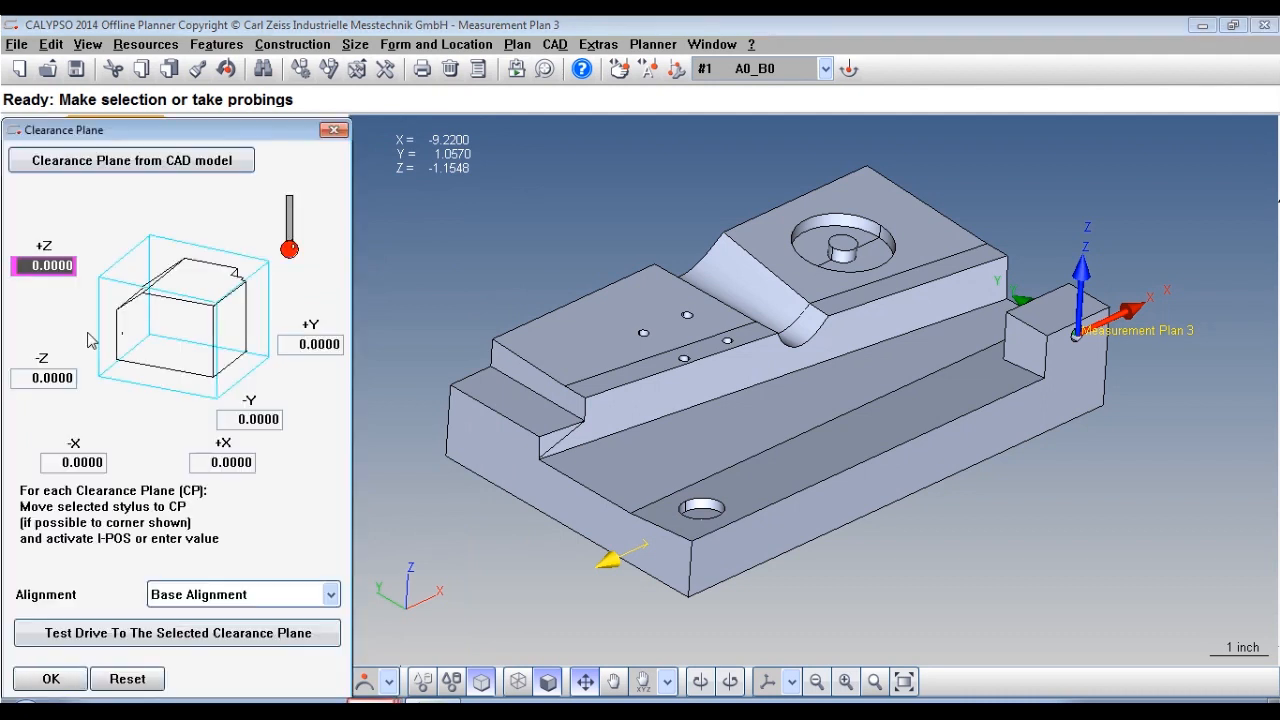
Derive clearance planes from the CAD model with 0.3937 edge distance, declining feature updates.
click(132, 160)
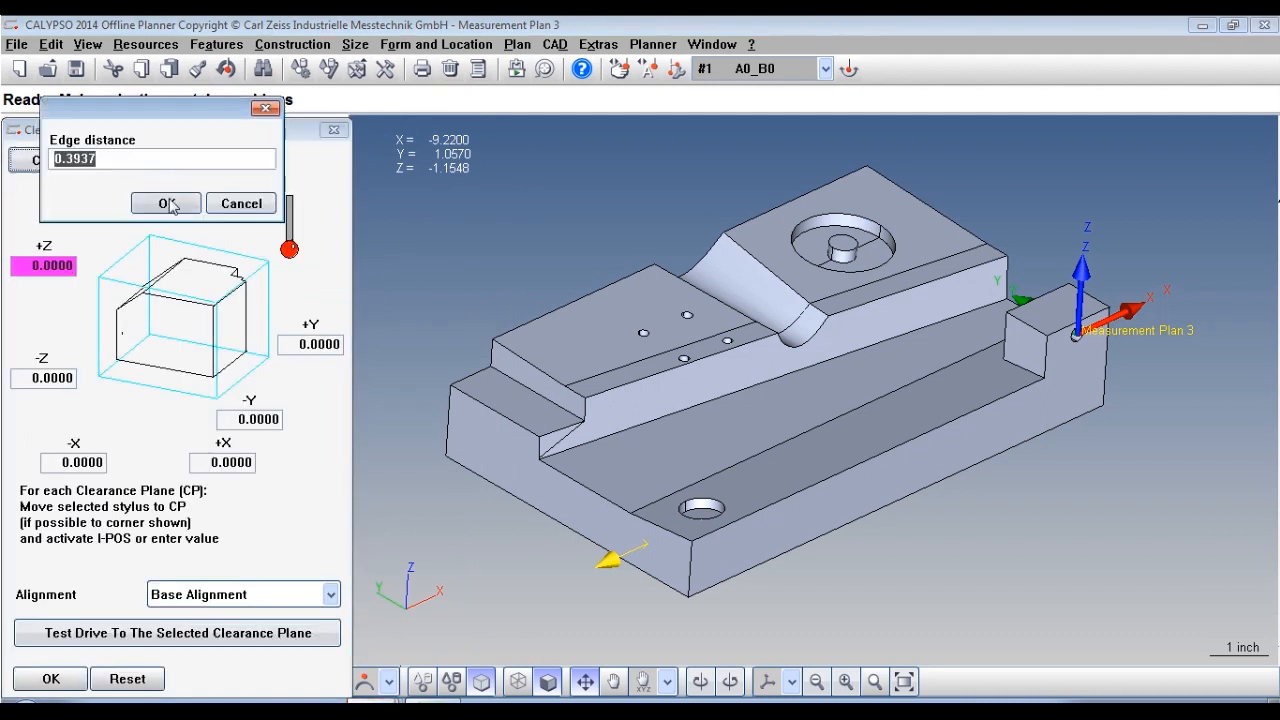
click(160, 204)
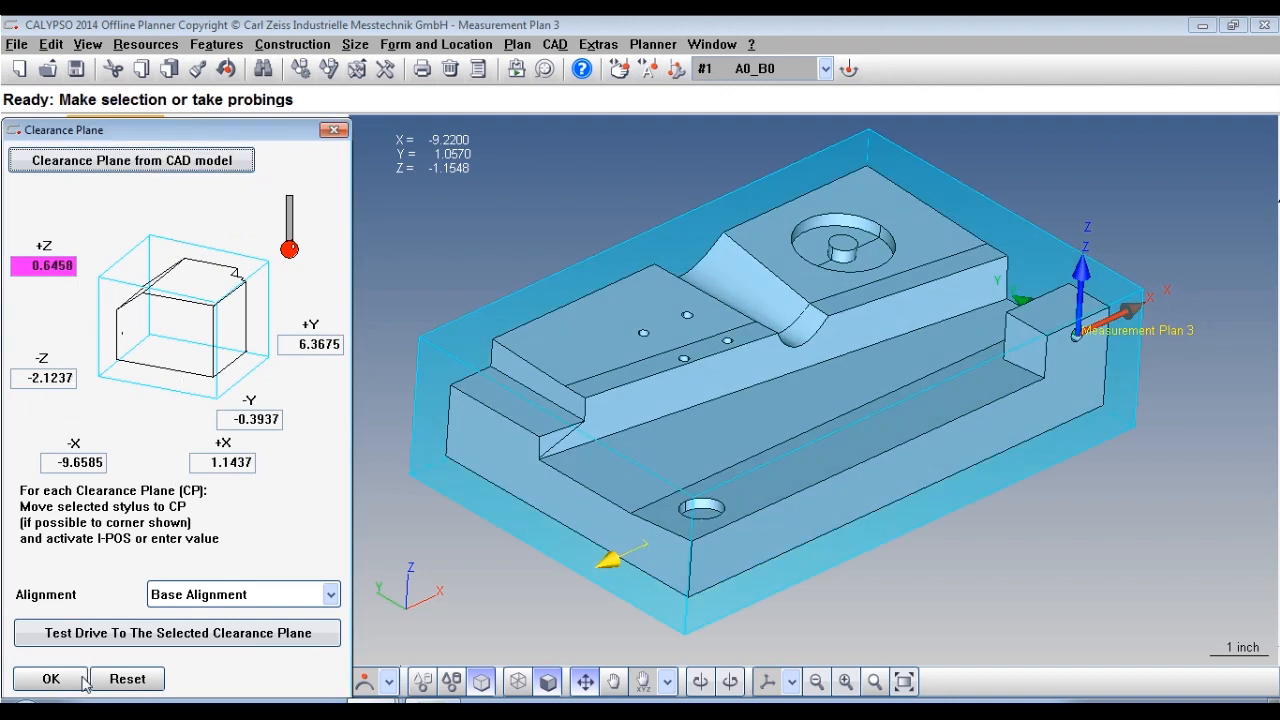
click(52, 678)
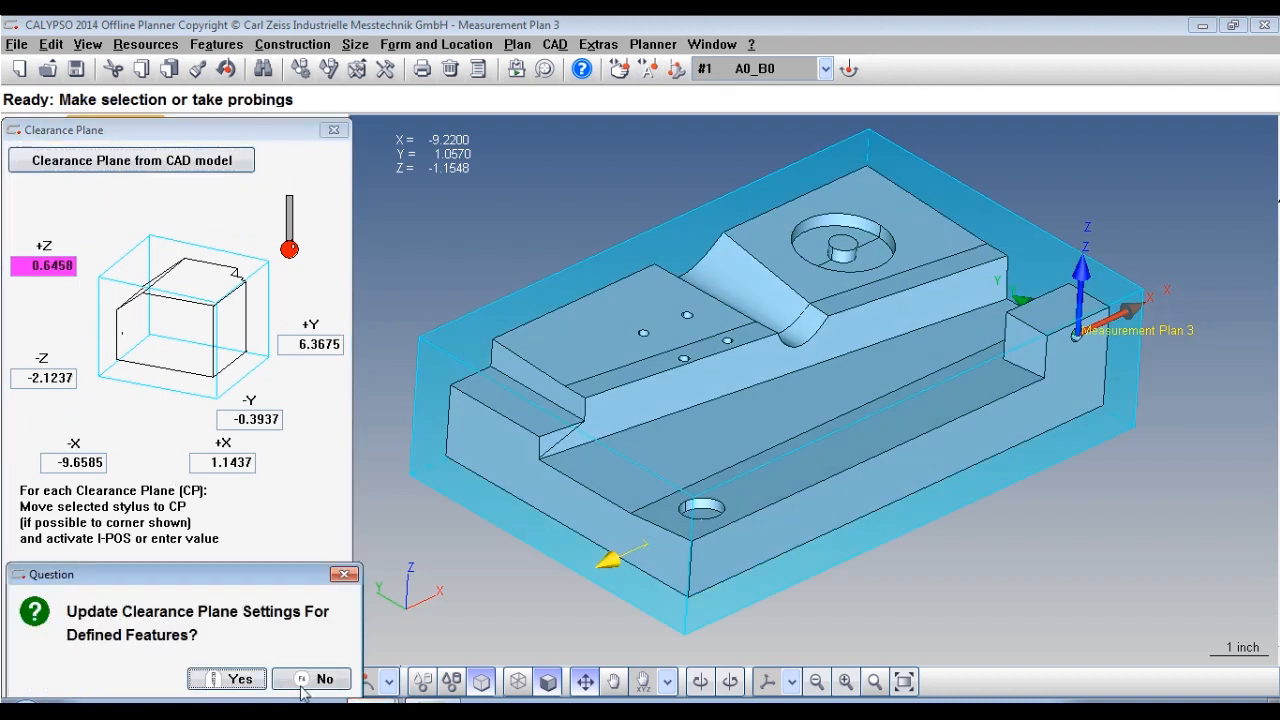
click(310, 678)
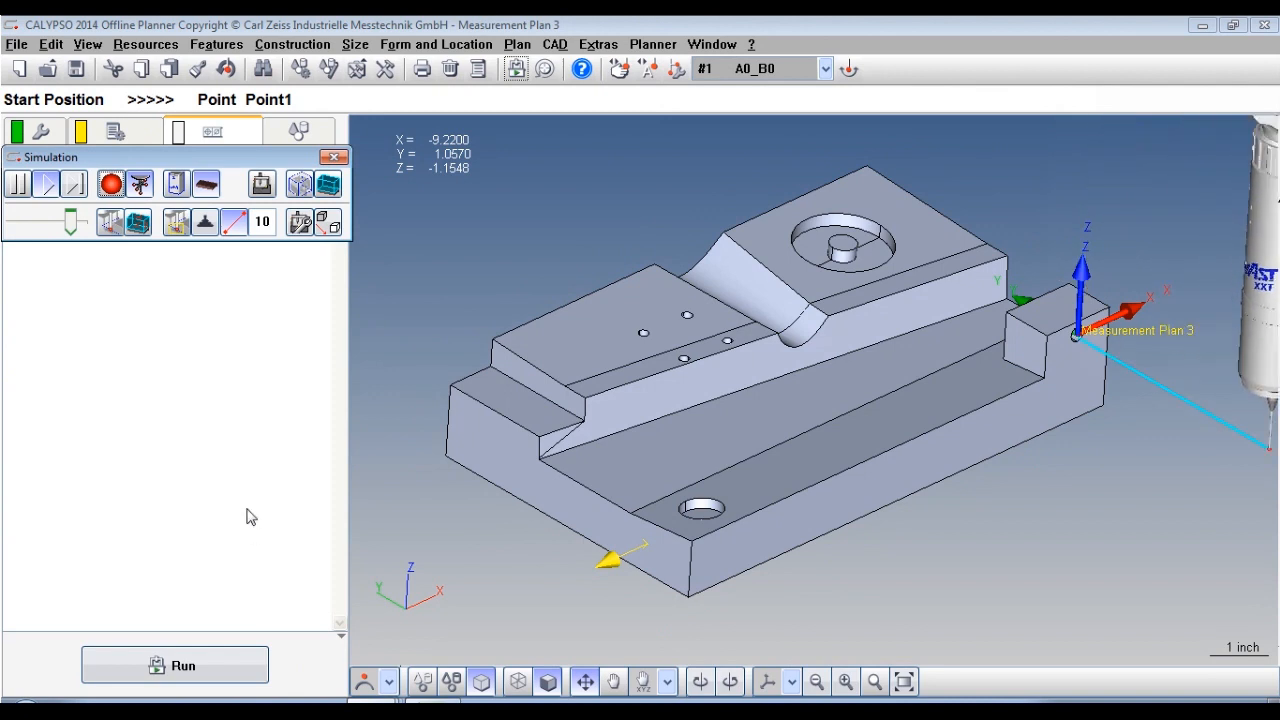